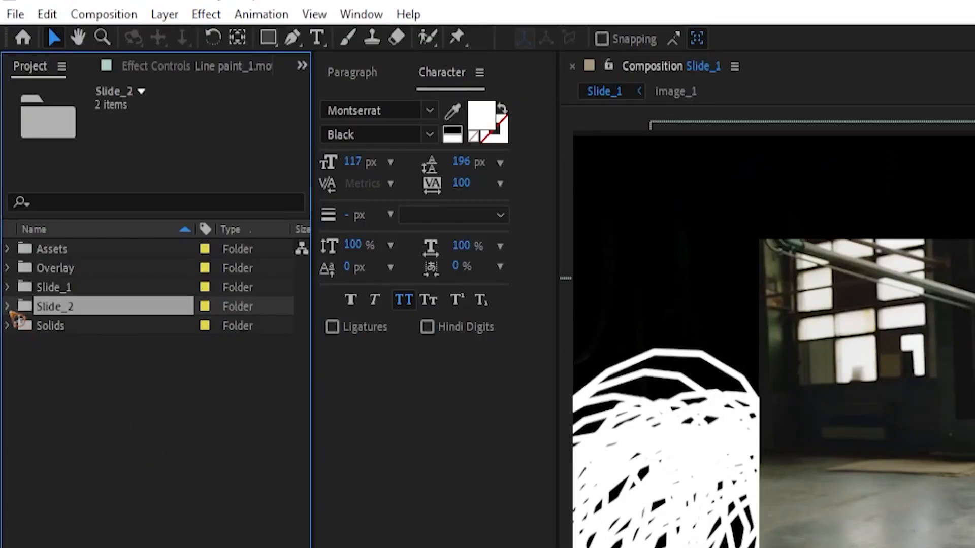
Step: Rename the duplicated comps in the Slide_2 folder to Image_2 and Slide_2
{"action": "left_click", "coordinate": [6, 306]}
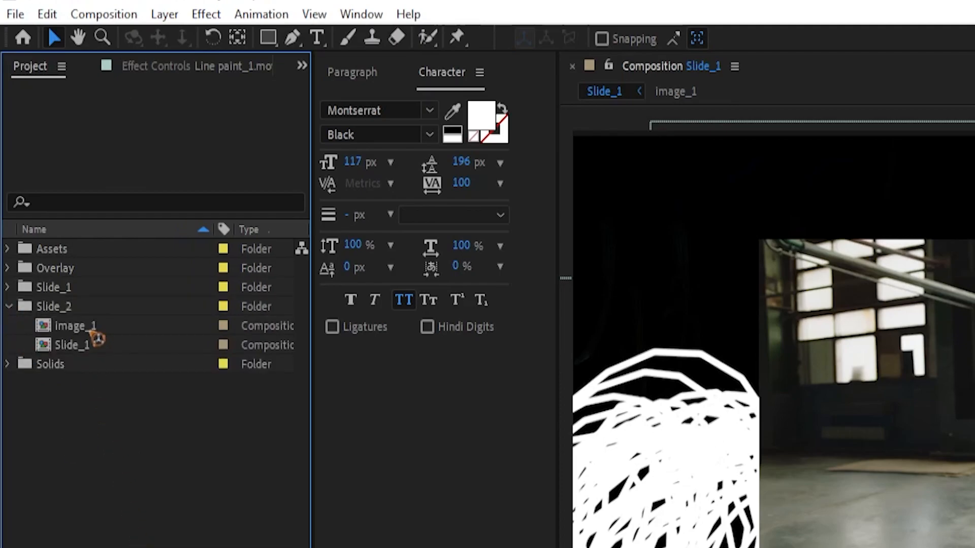
{"action": "double_click", "coordinate": [74, 326]}
{"action": "type", "text": "2"}
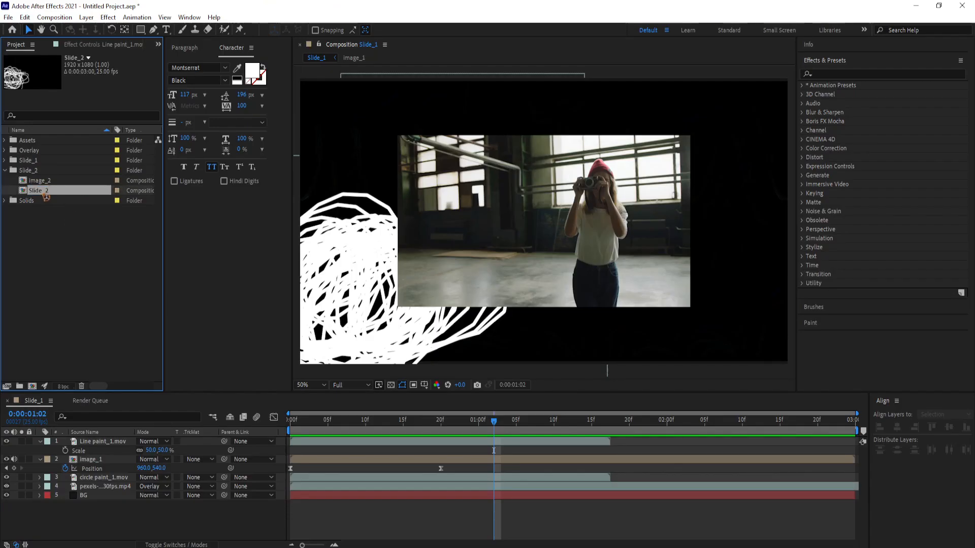
Step: Replace the image layer in Slide_2 with the Image_2 comp and preview the photo over scribbles
{"action": "double_click", "coordinate": [39, 190]}
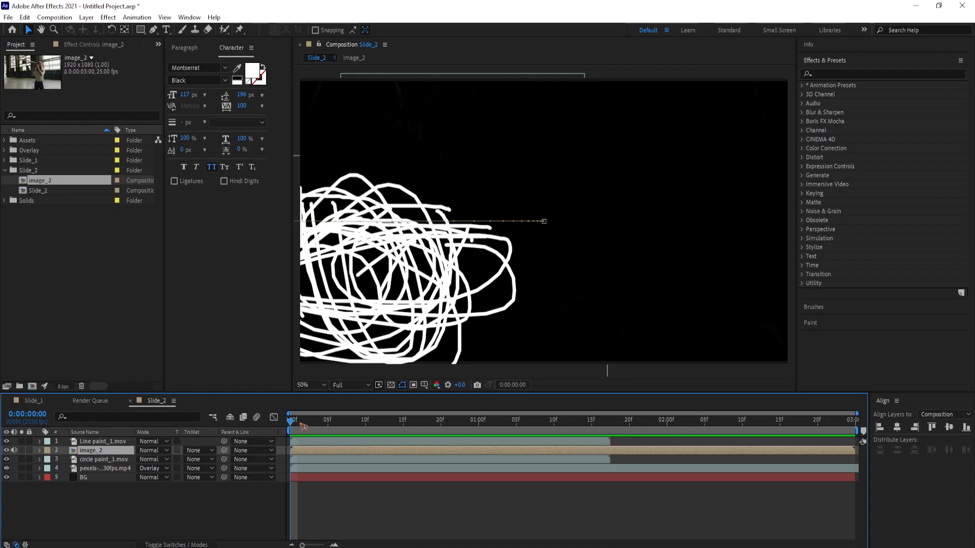
{"action": "left_click", "coordinate": [440, 420]}
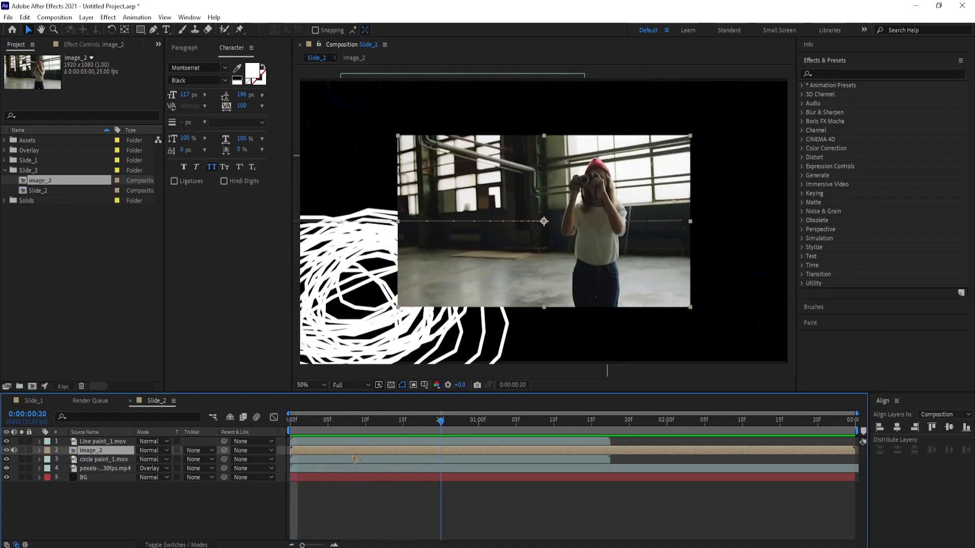